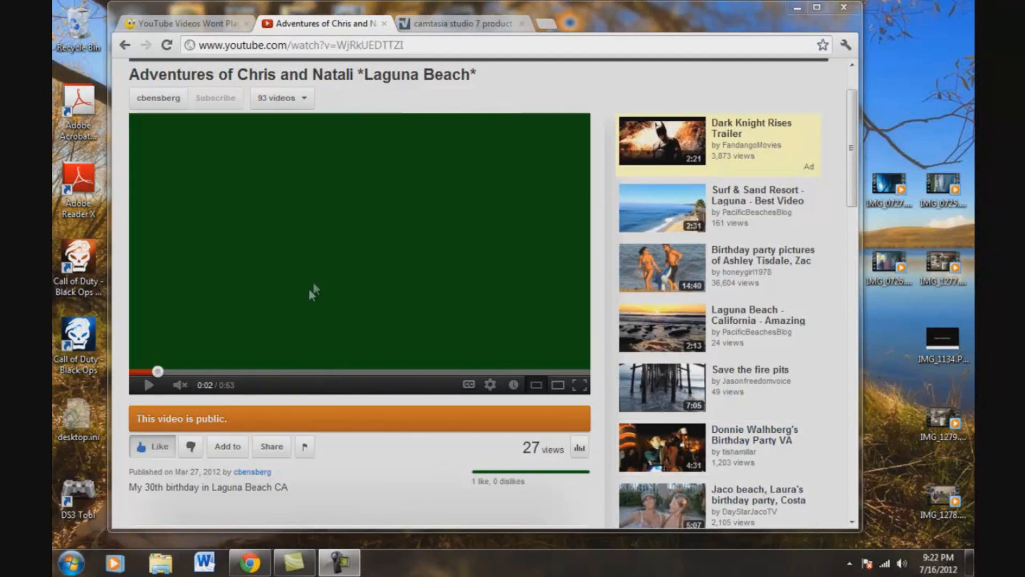
pyautogui.moveTo(145, 398)
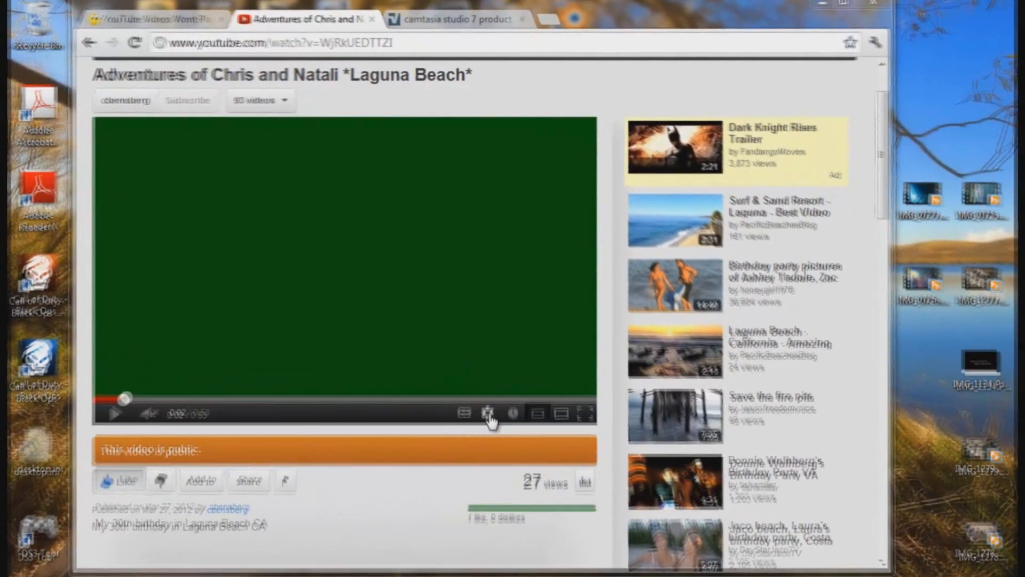
# - Show the Laguna Beach video's quality options, with 360p set while the video stays green
pyautogui.click(486, 412)
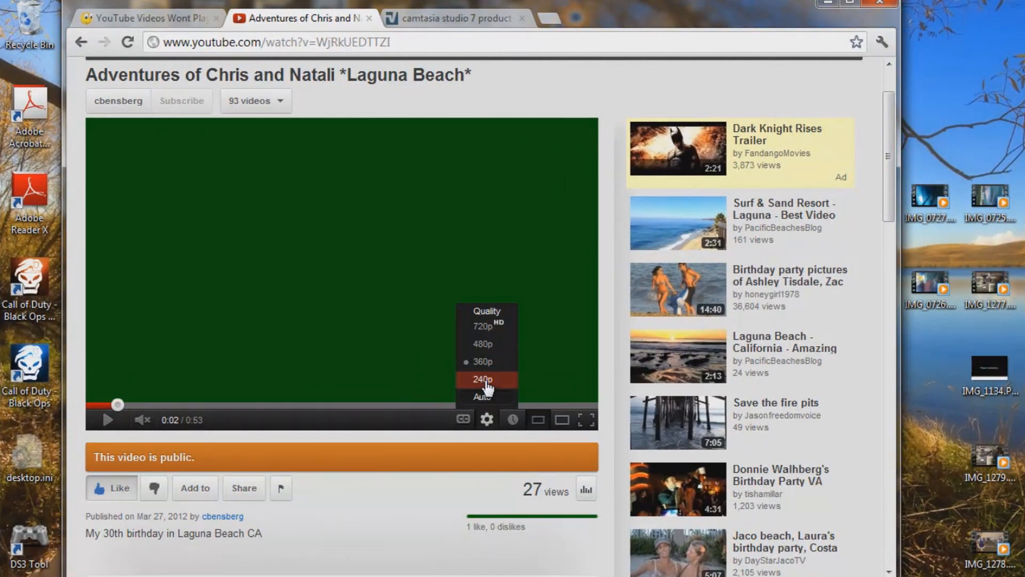
pyautogui.moveTo(345, 541)
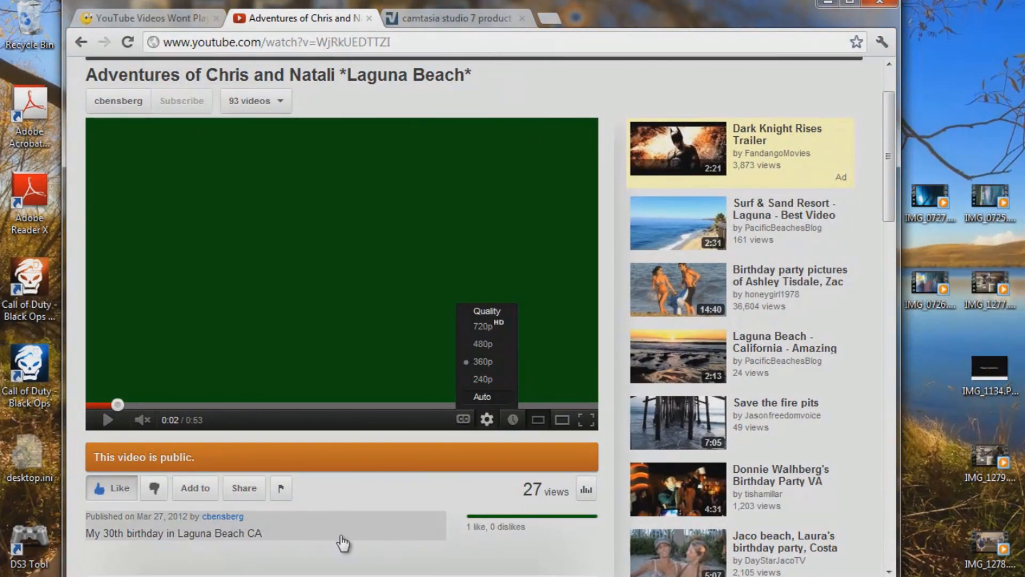
pyautogui.moveTo(320, 171)
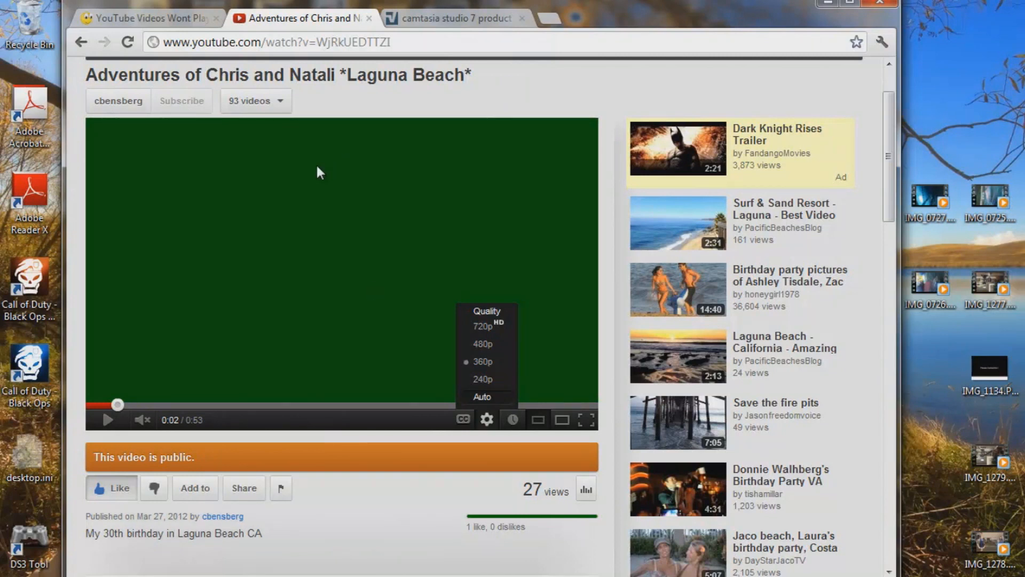
pyautogui.moveTo(396, 549)
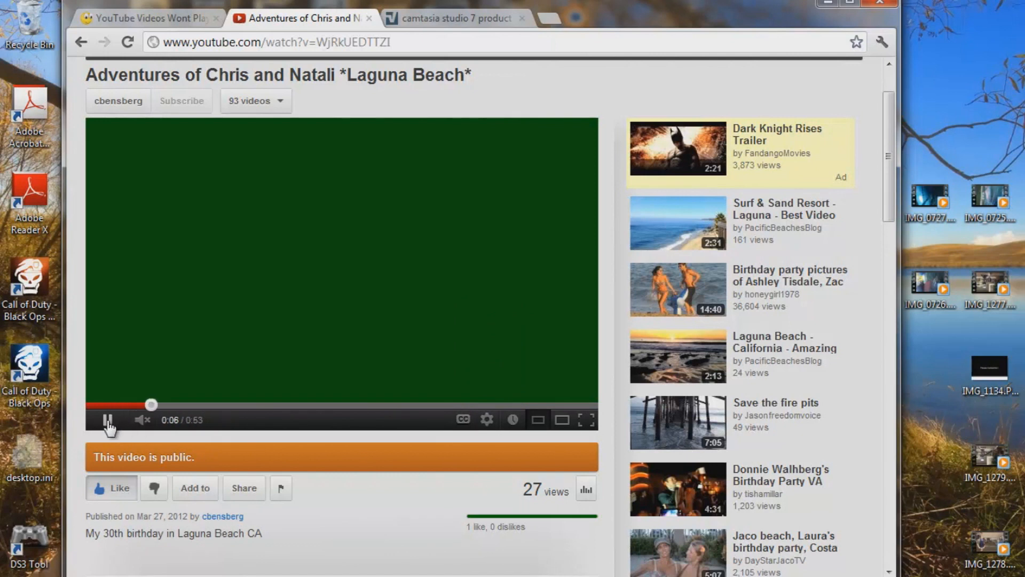
# - Switch the video to 480p, then pause it at 0:19 once the green screen returns
pyautogui.click(486, 419)
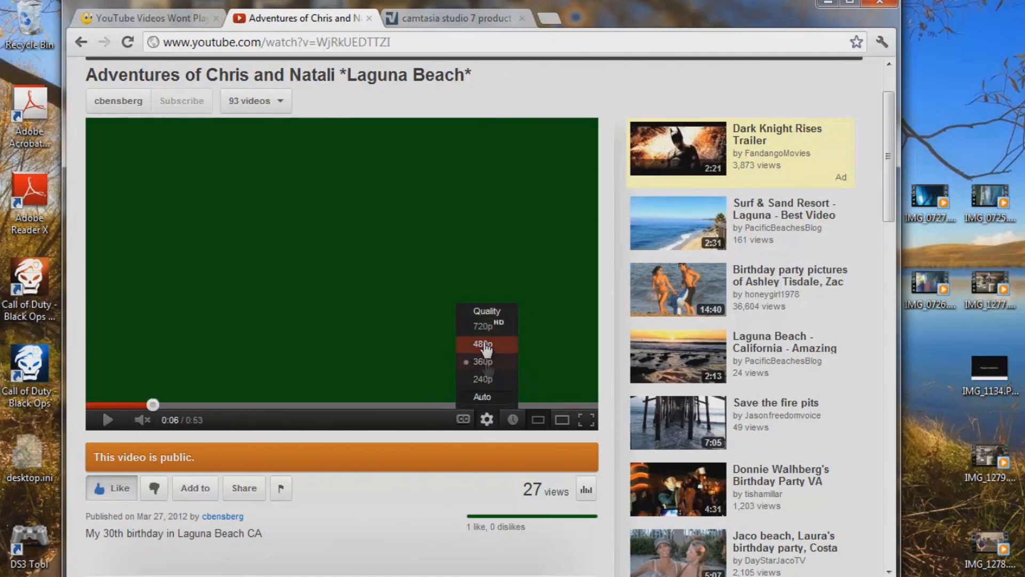
pyautogui.click(484, 378)
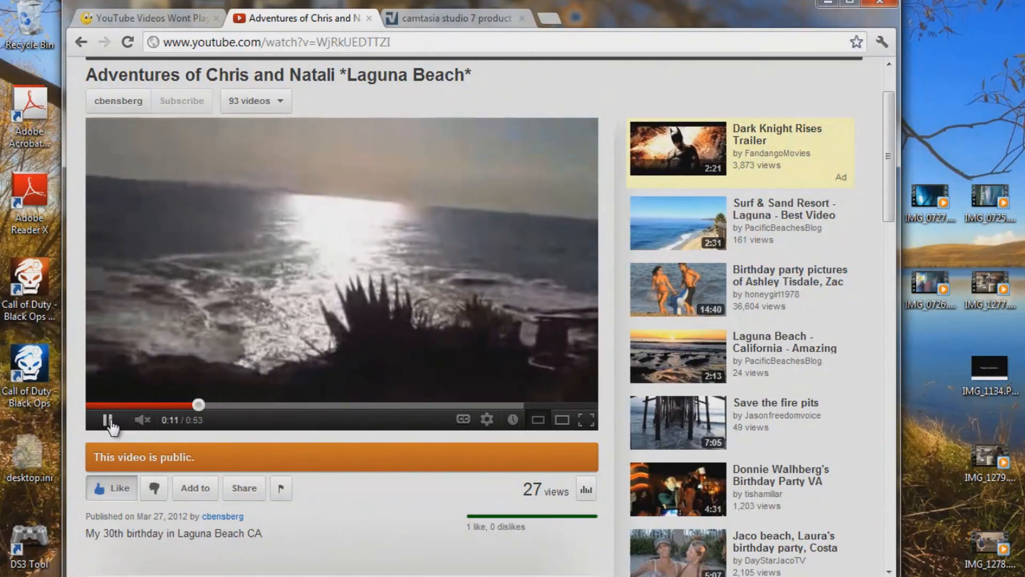
pyautogui.moveTo(534, 434)
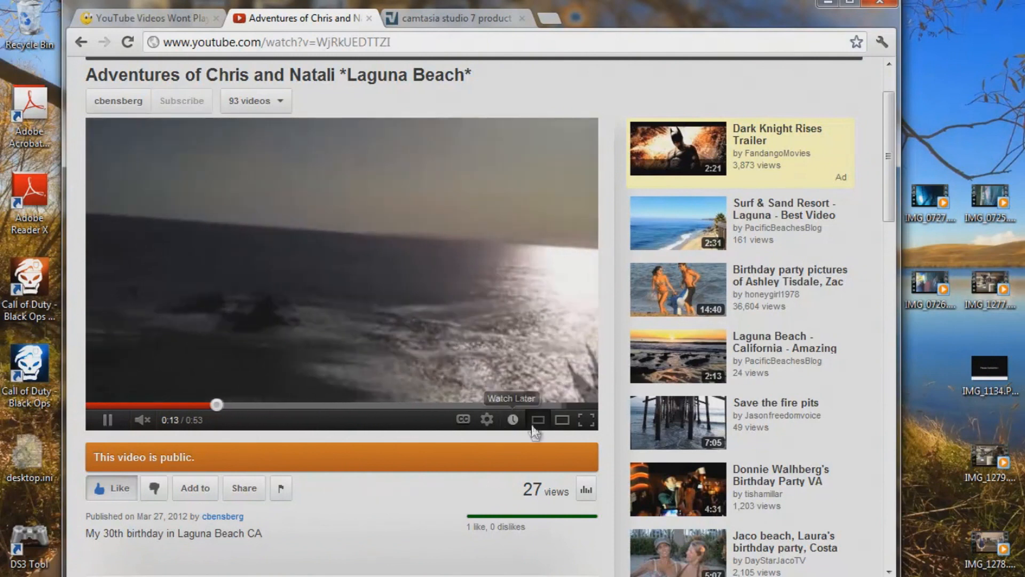
pyautogui.click(486, 419)
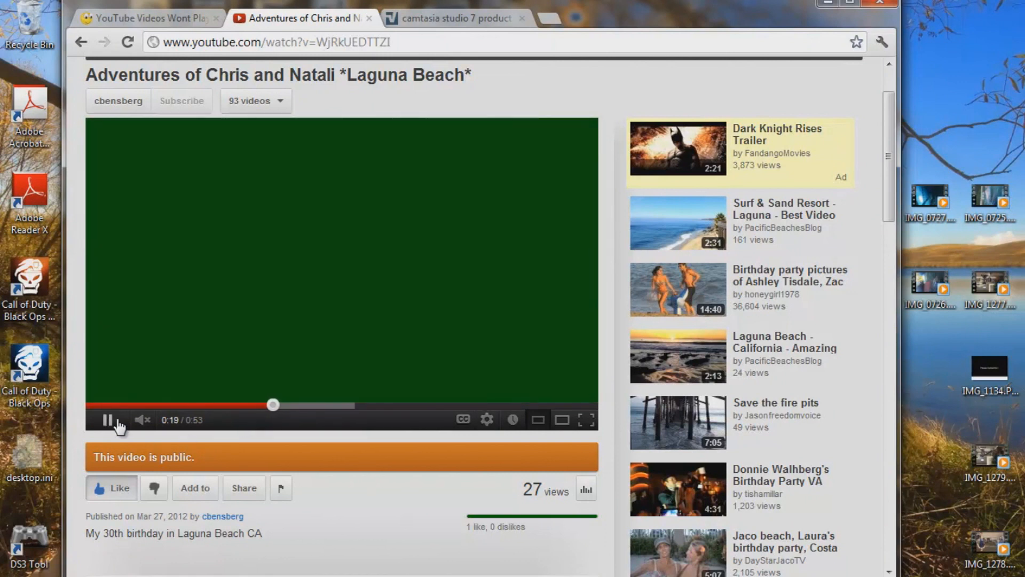
pyautogui.click(108, 420)
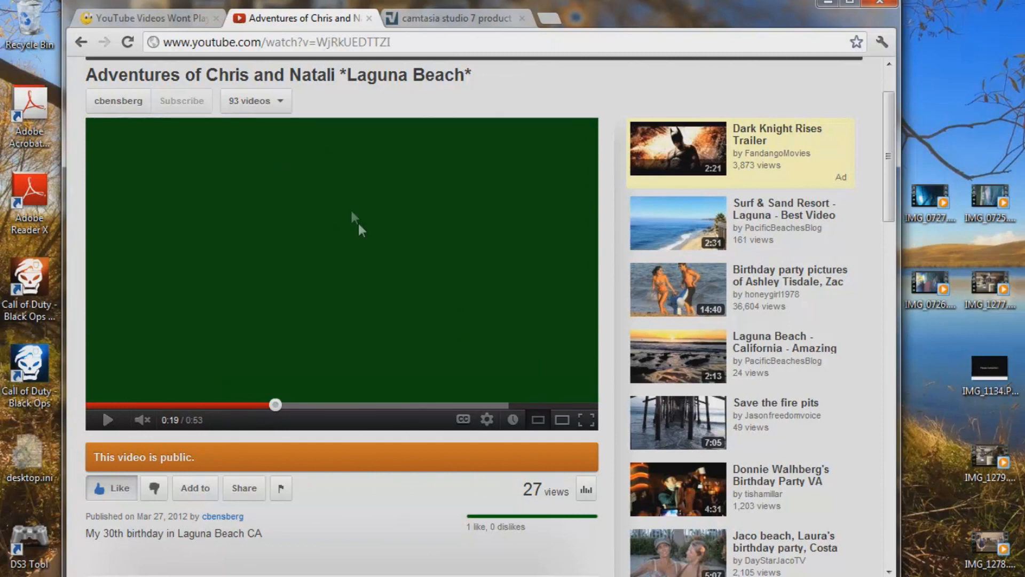
pyautogui.moveTo(357, 254)
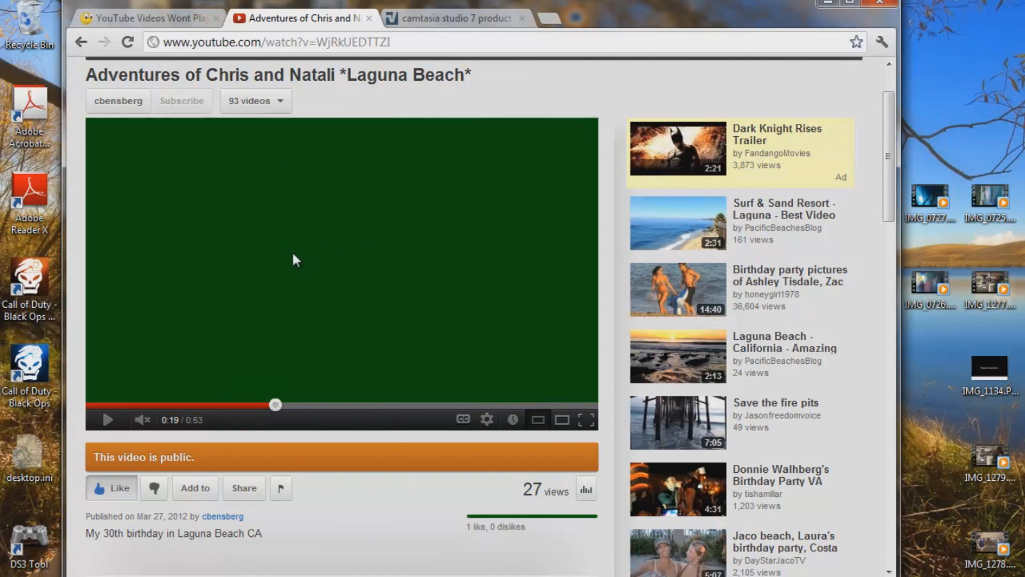
# - Uncheck 'Enable hardware acceleration' in the player's Flash Player Settings and close the settings
pyautogui.rightClick(296, 259)
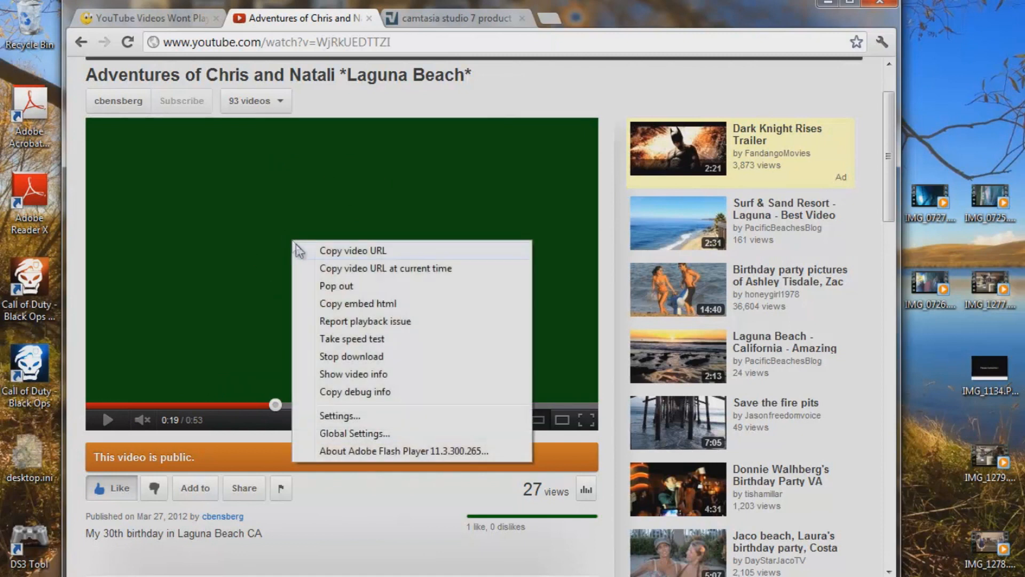
pyautogui.moveTo(352, 418)
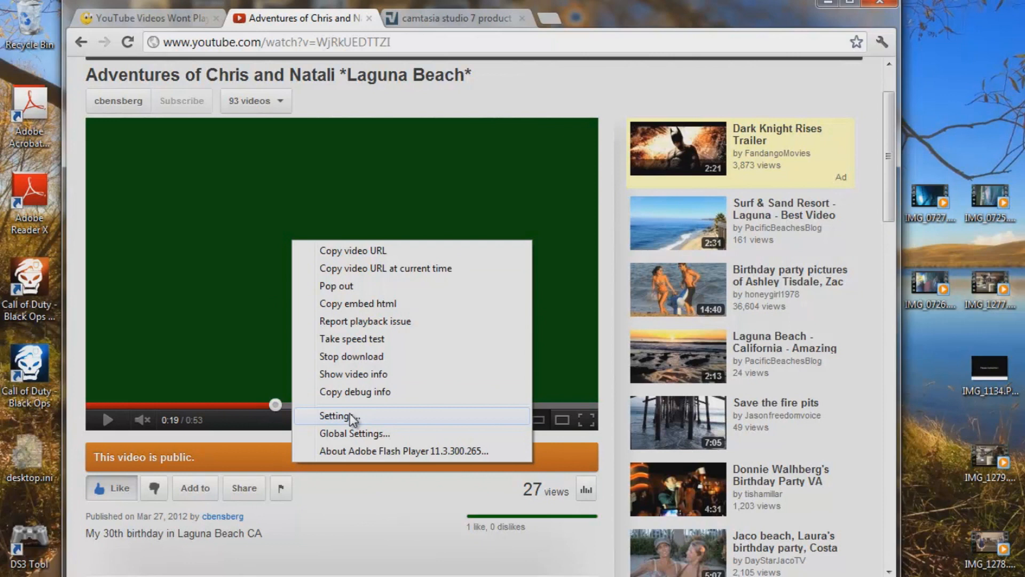
pyautogui.moveTo(330, 422)
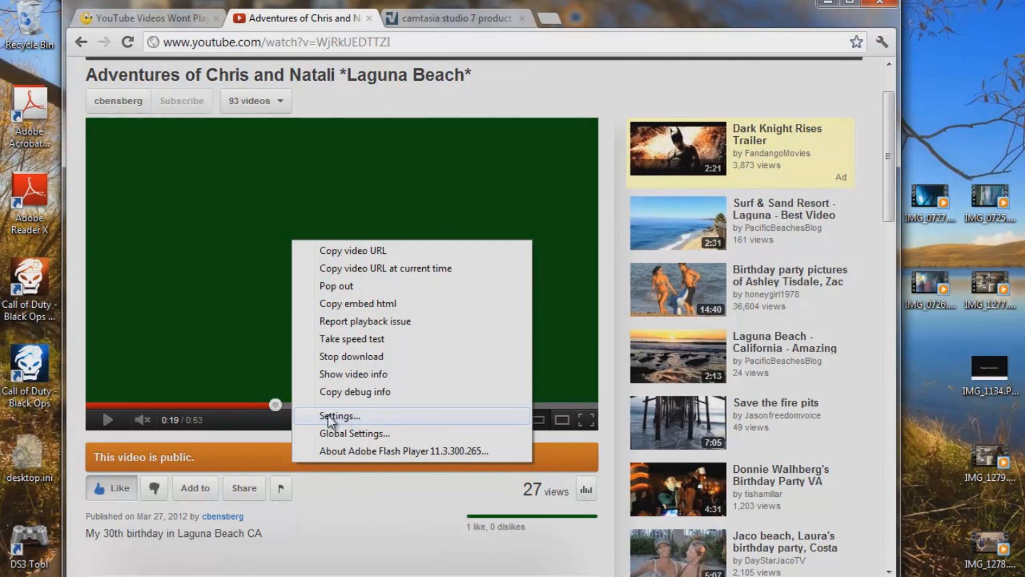
pyautogui.click(338, 416)
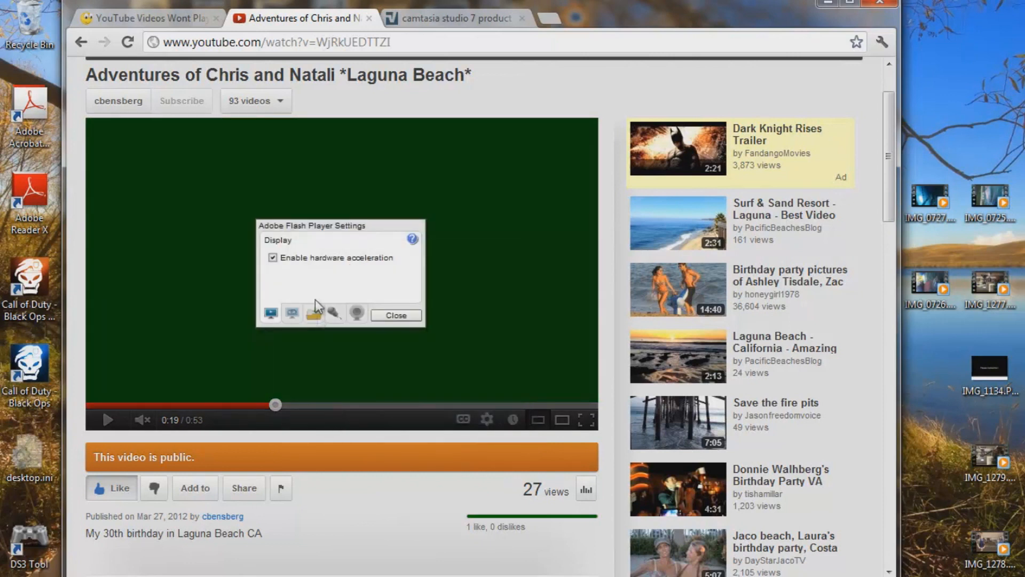
pyautogui.moveTo(434, 315)
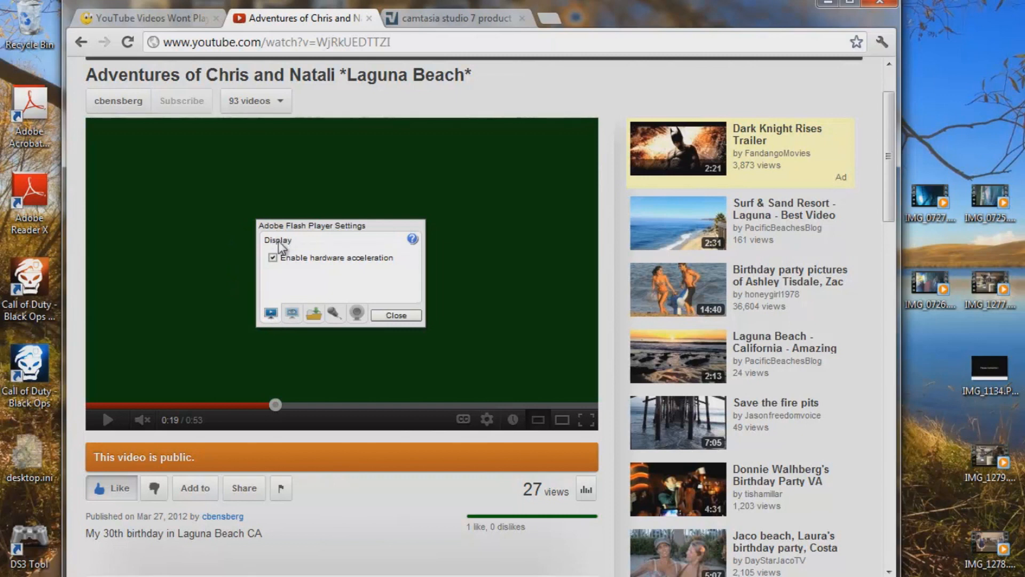
pyautogui.click(273, 258)
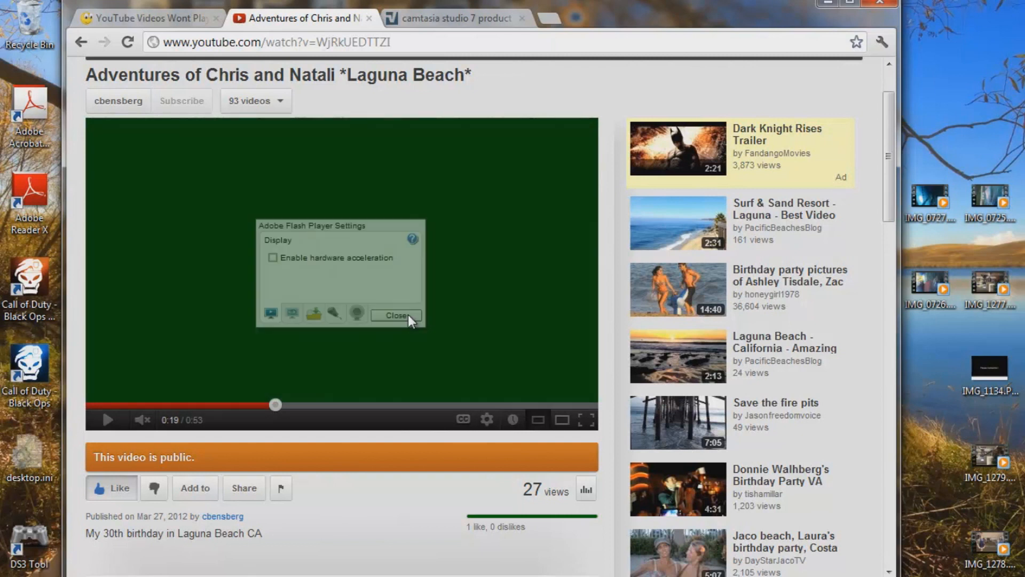
pyautogui.click(395, 315)
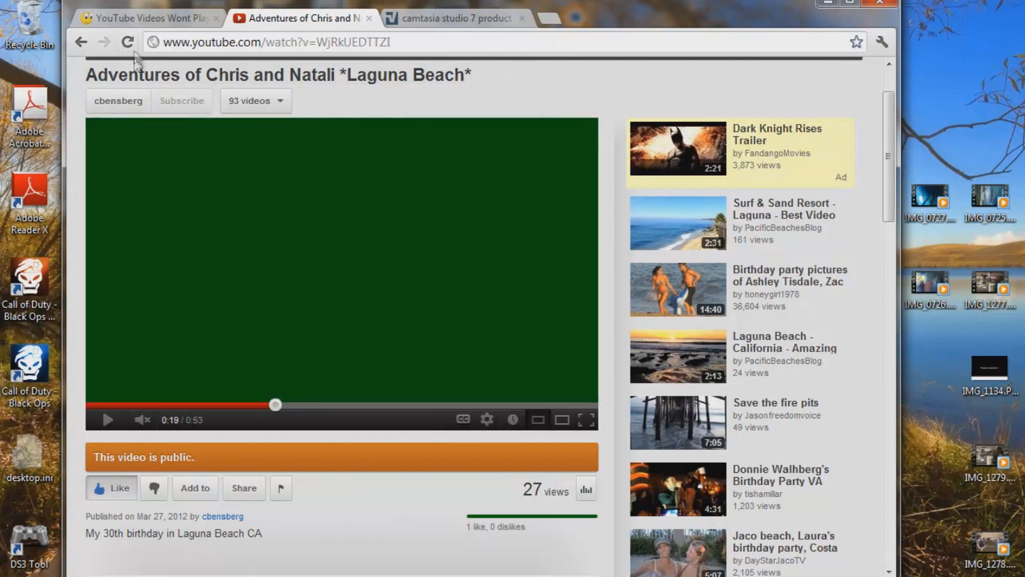
# - Reload the page and set the video quality to 480p
pyautogui.click(127, 43)
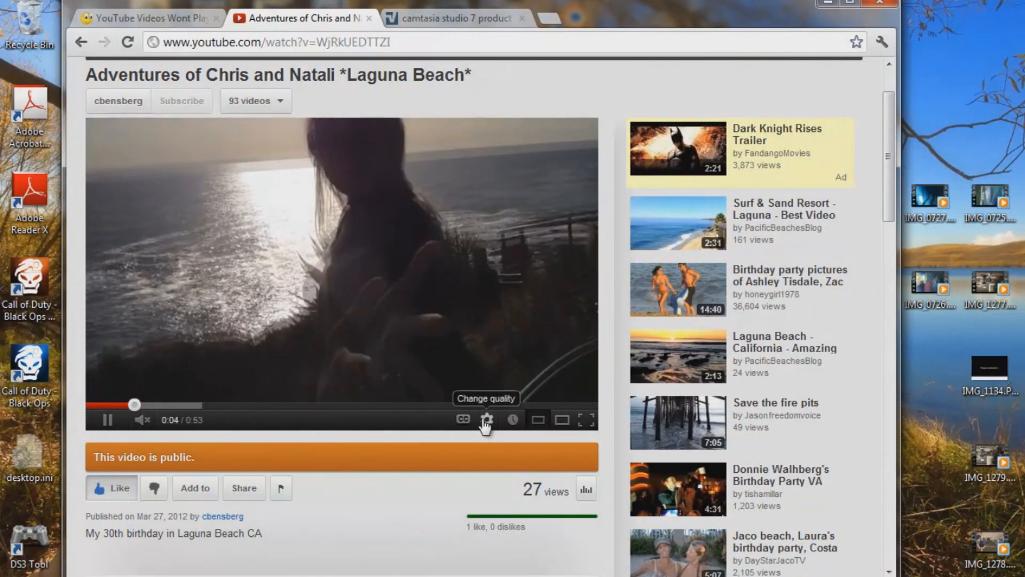
pyautogui.click(487, 420)
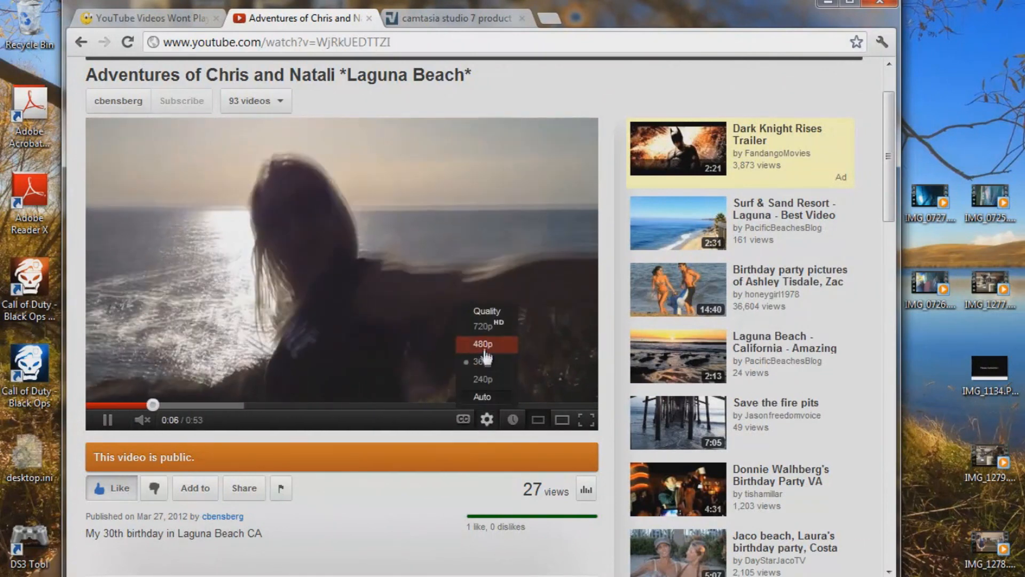
pyautogui.click(486, 344)
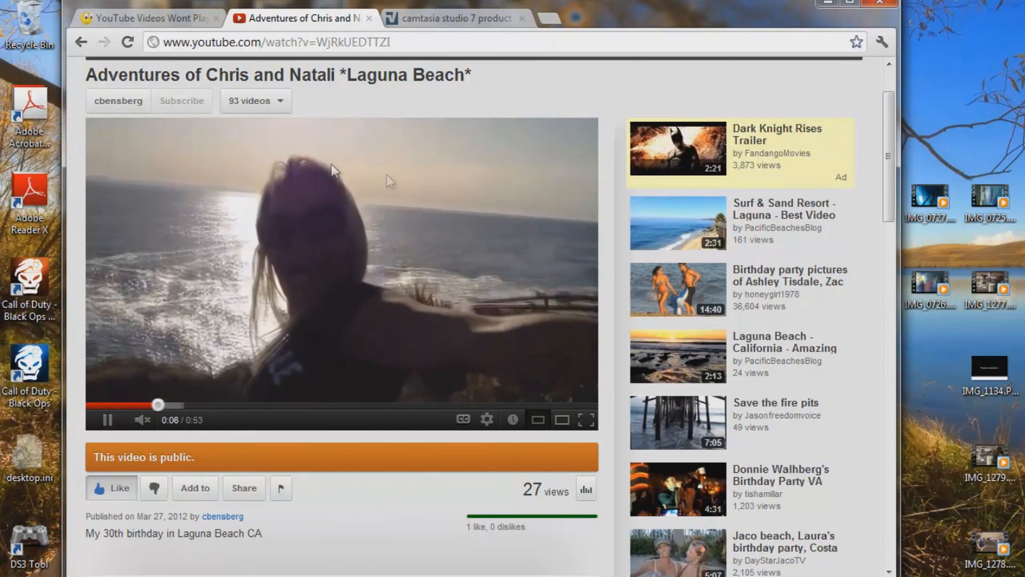
pyautogui.moveTo(486, 420)
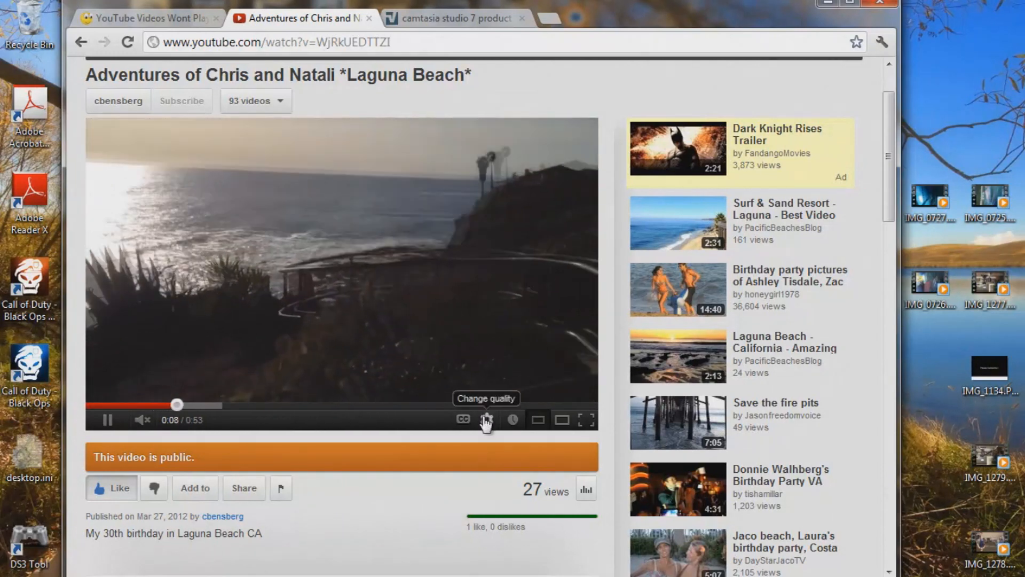
# - Switch the video to 720p HD, then mute and pause it at 0:17
pyautogui.click(486, 419)
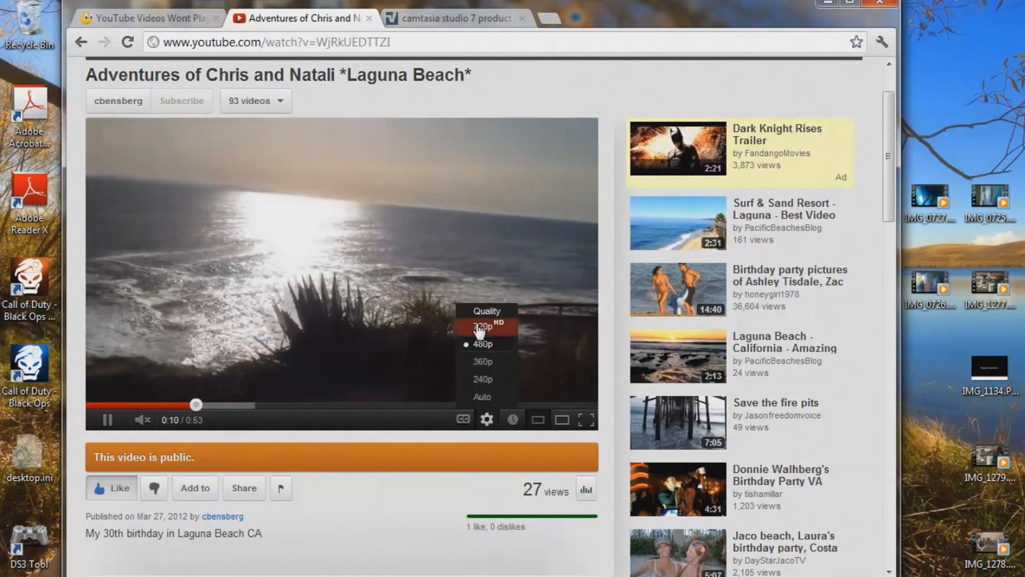
pyautogui.click(482, 327)
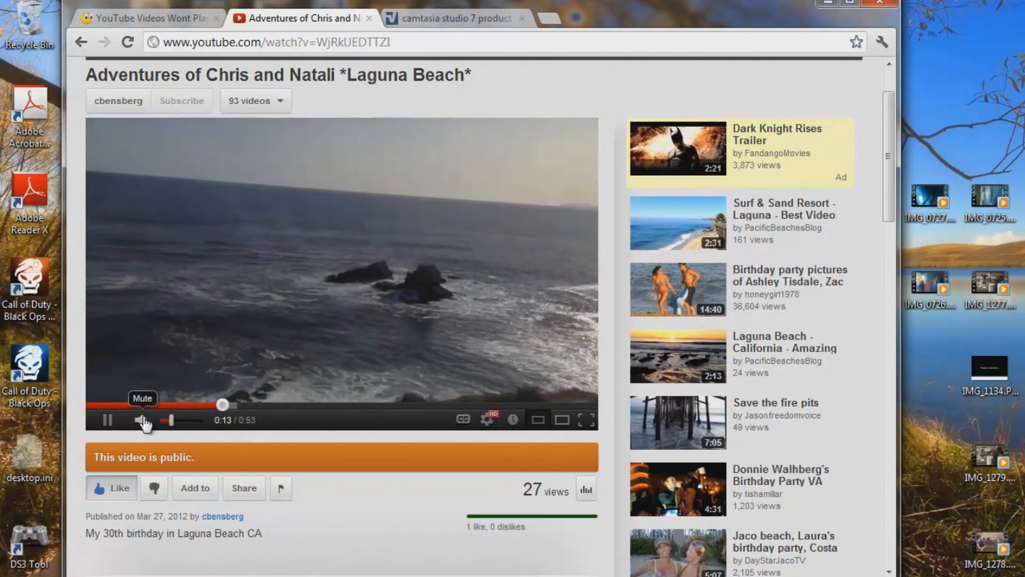
pyautogui.click(141, 420)
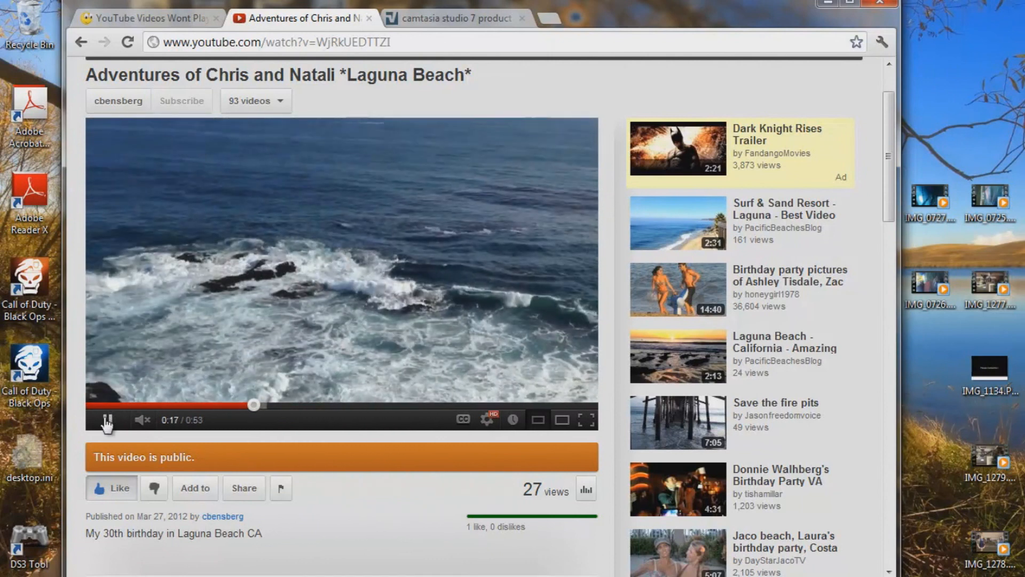
pyautogui.click(108, 419)
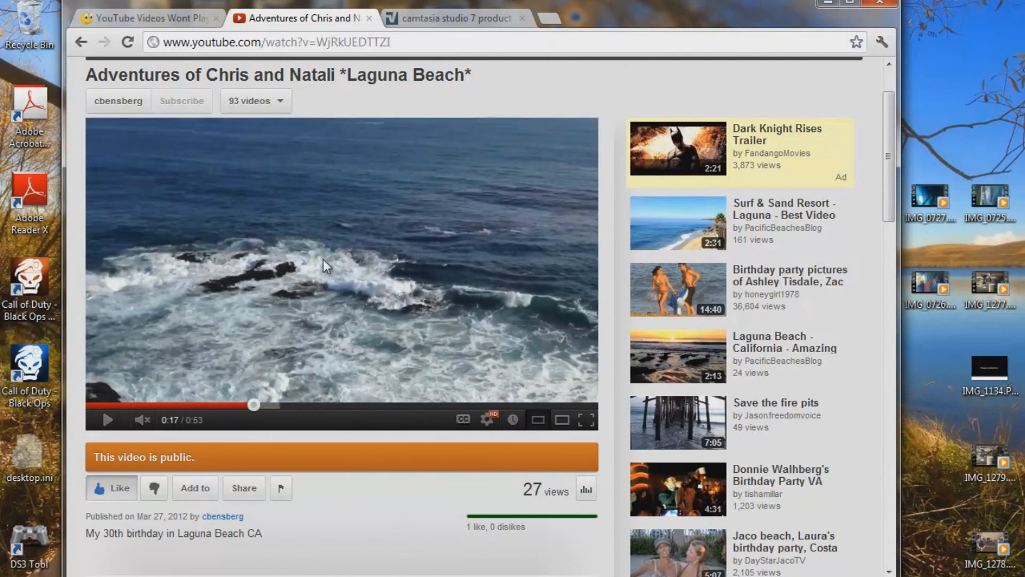